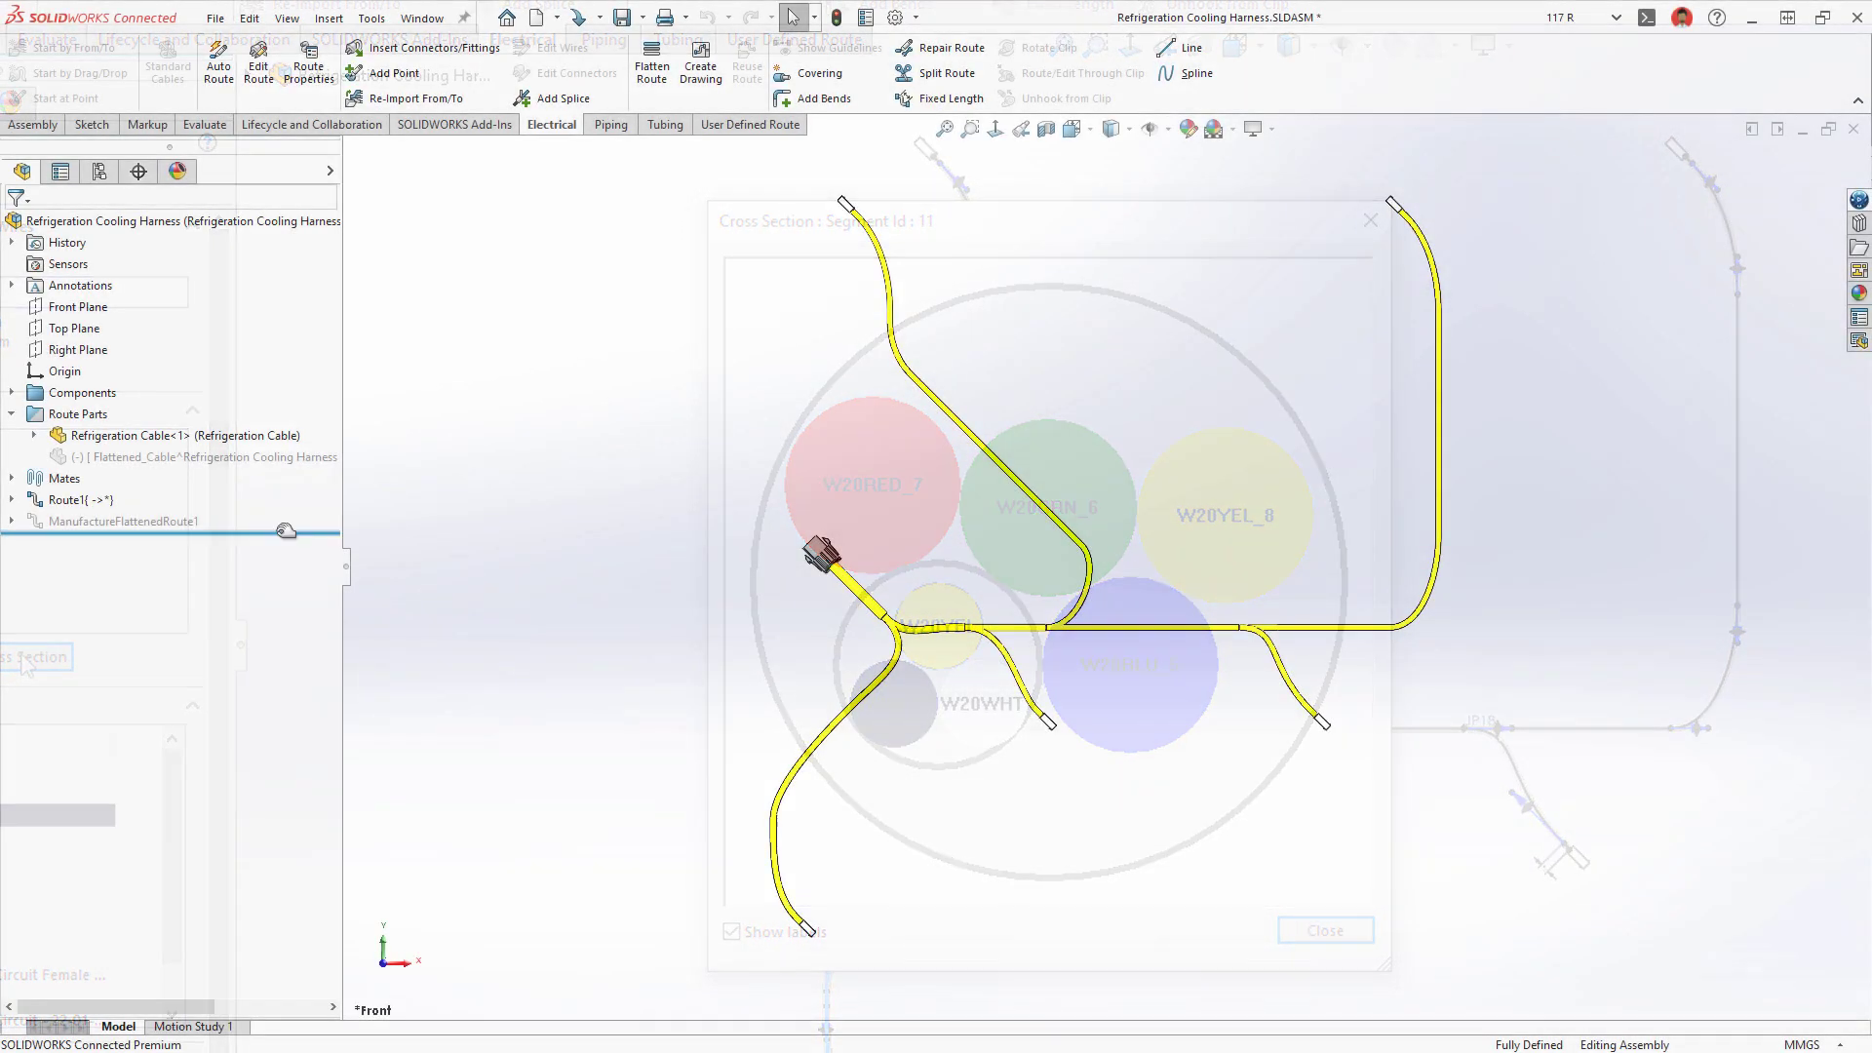
Step: Close the cross section and create a harness drawing with Electrical BOM, cut list, connector tables and balloons
left_click(1324, 930)
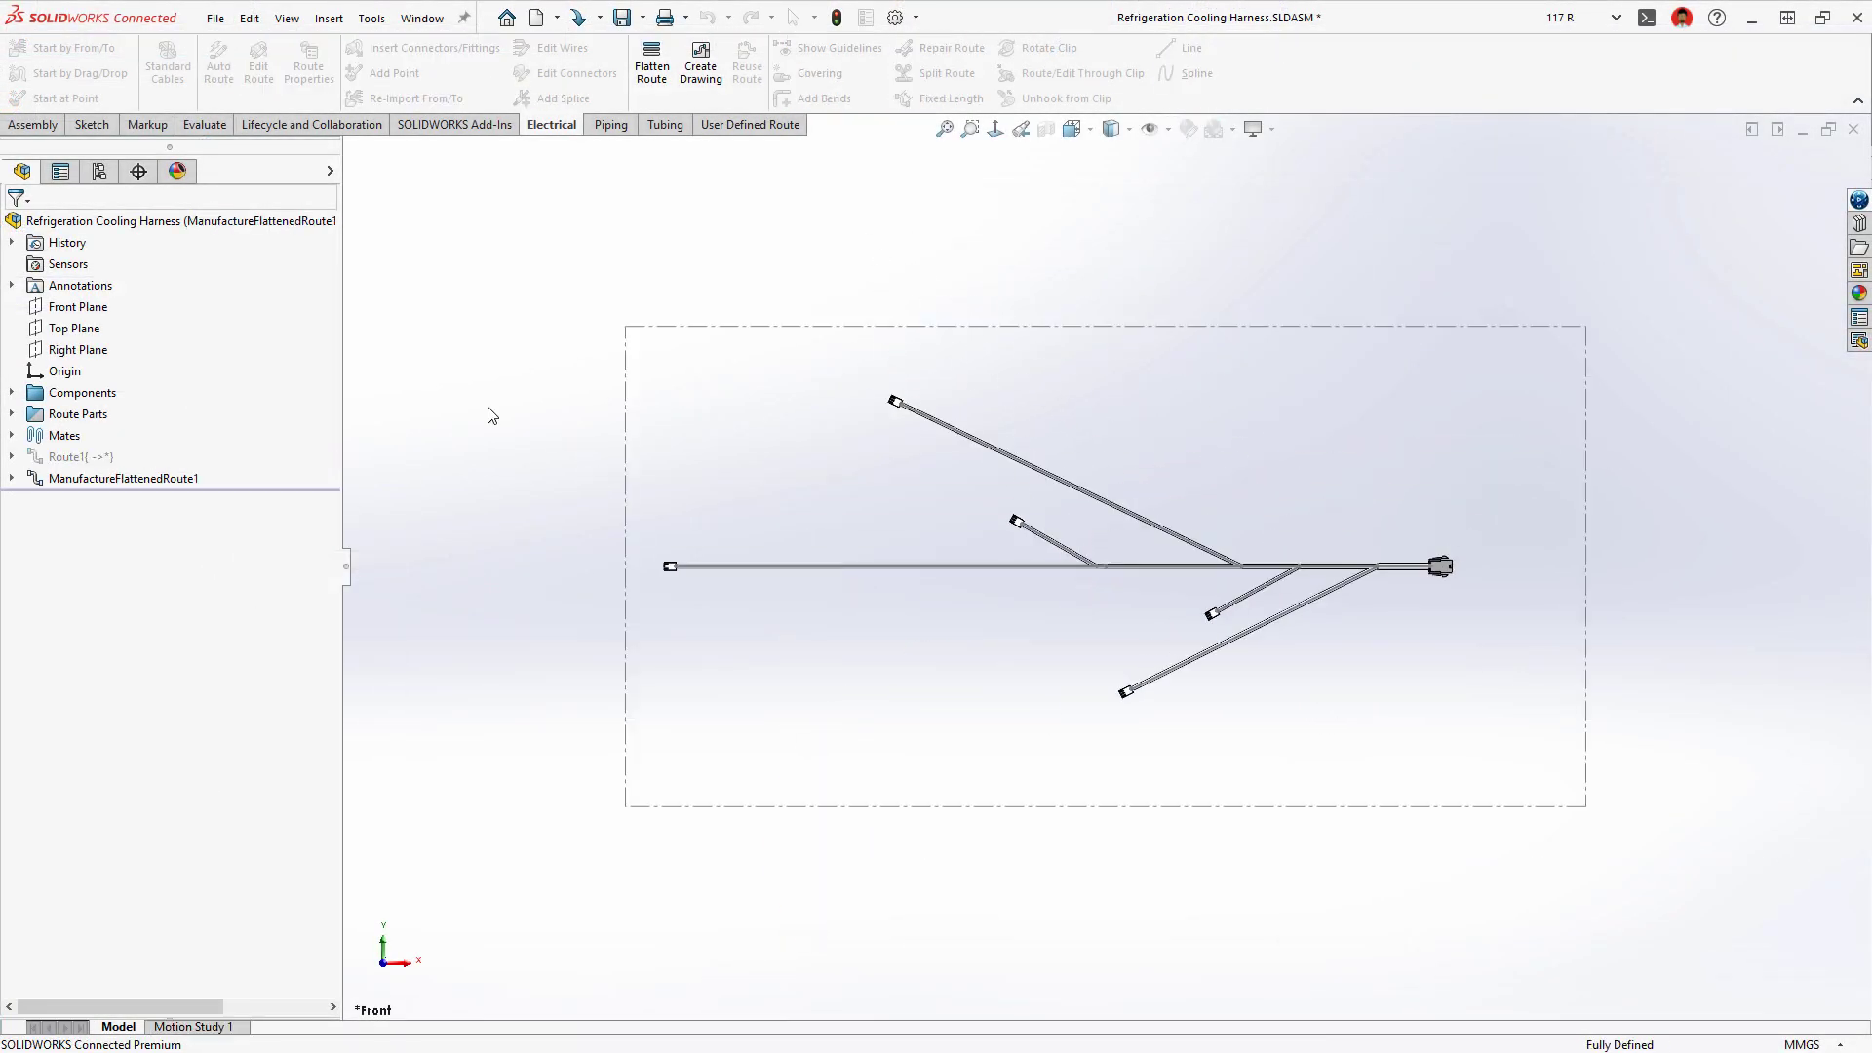
left_click(700, 63)
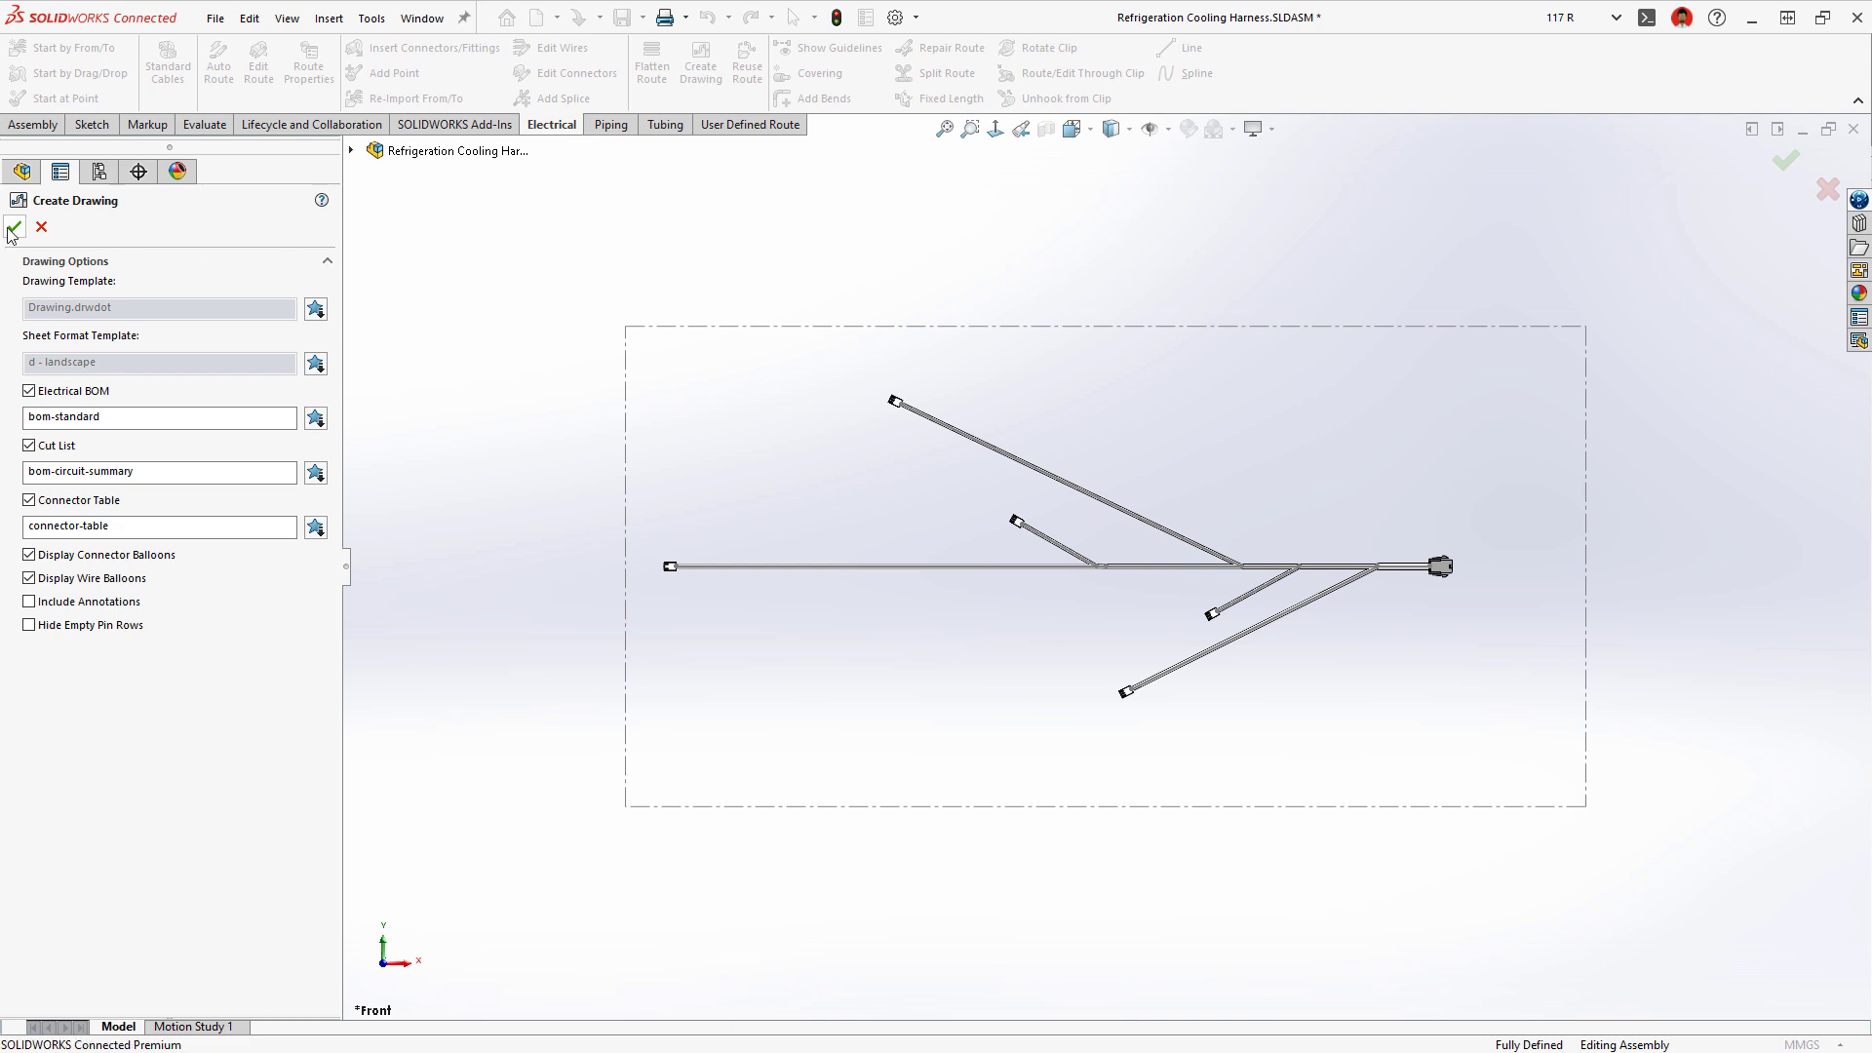
left_click(13, 228)
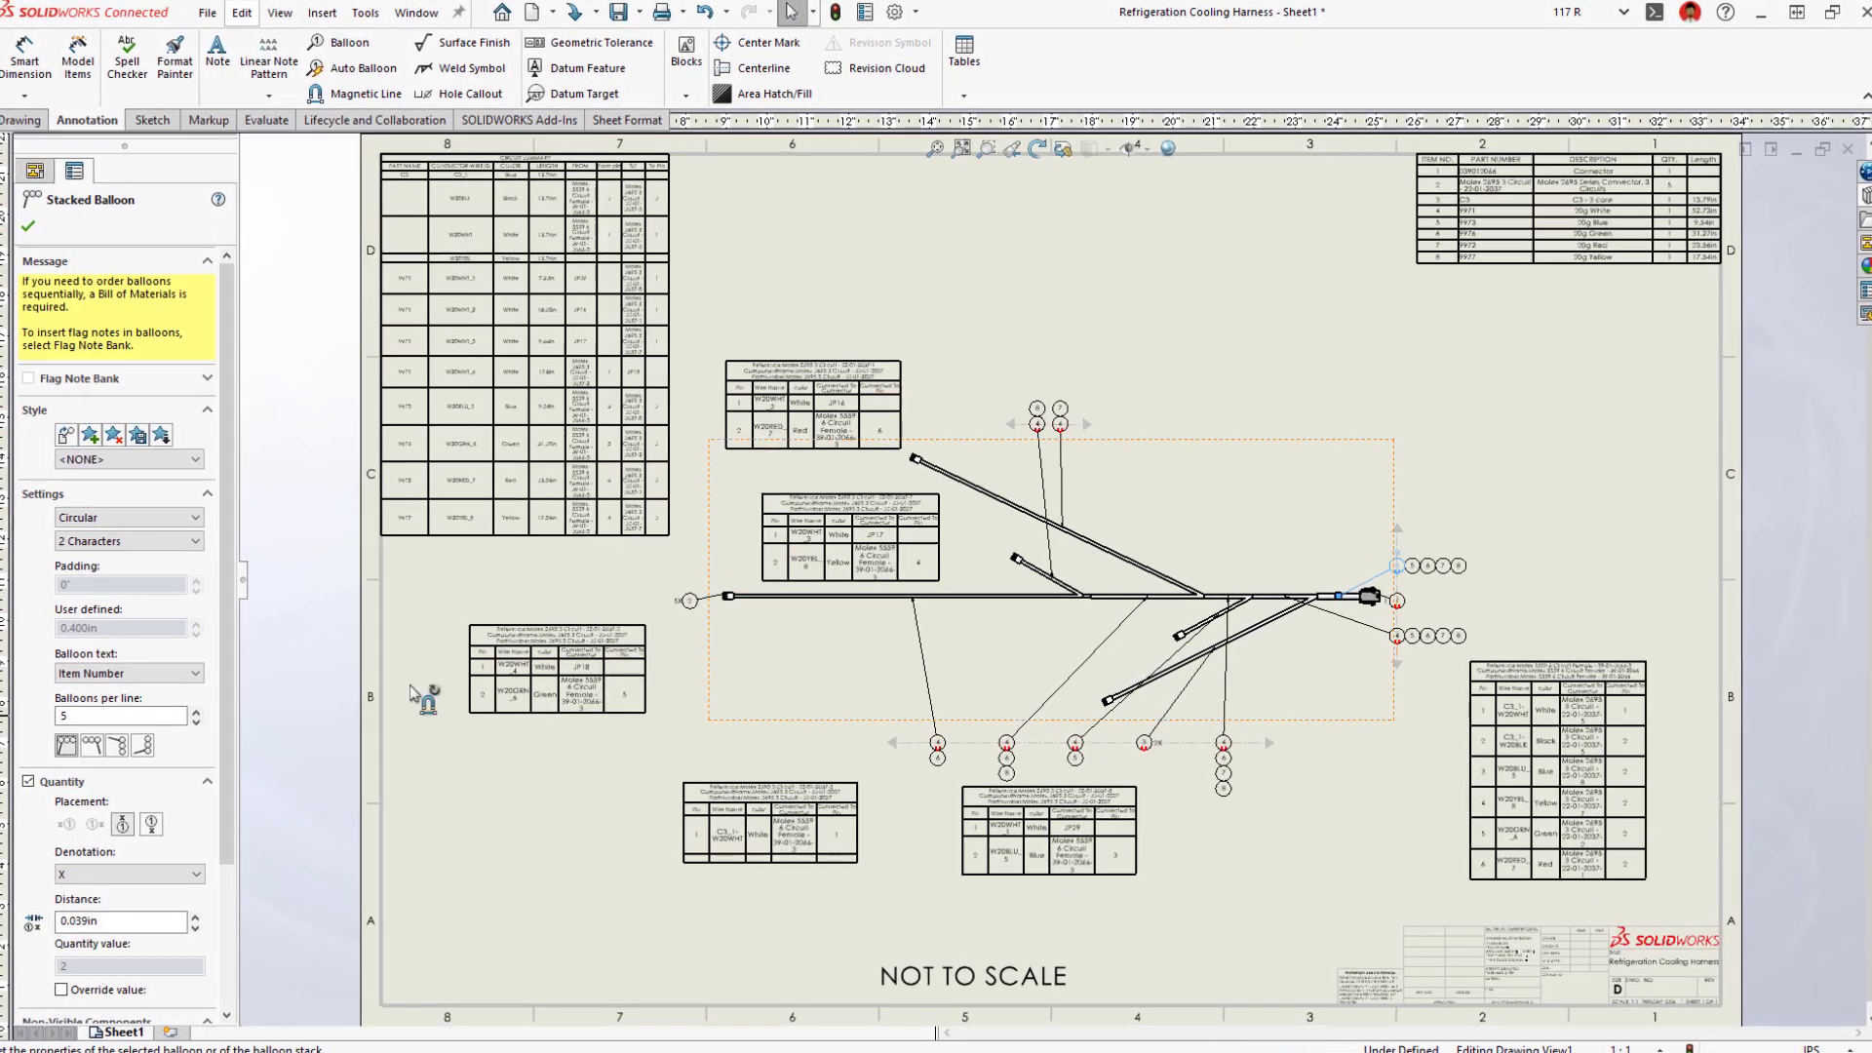
Step: Stack each connector's balloons using Stacked Balloon
left_click(360, 65)
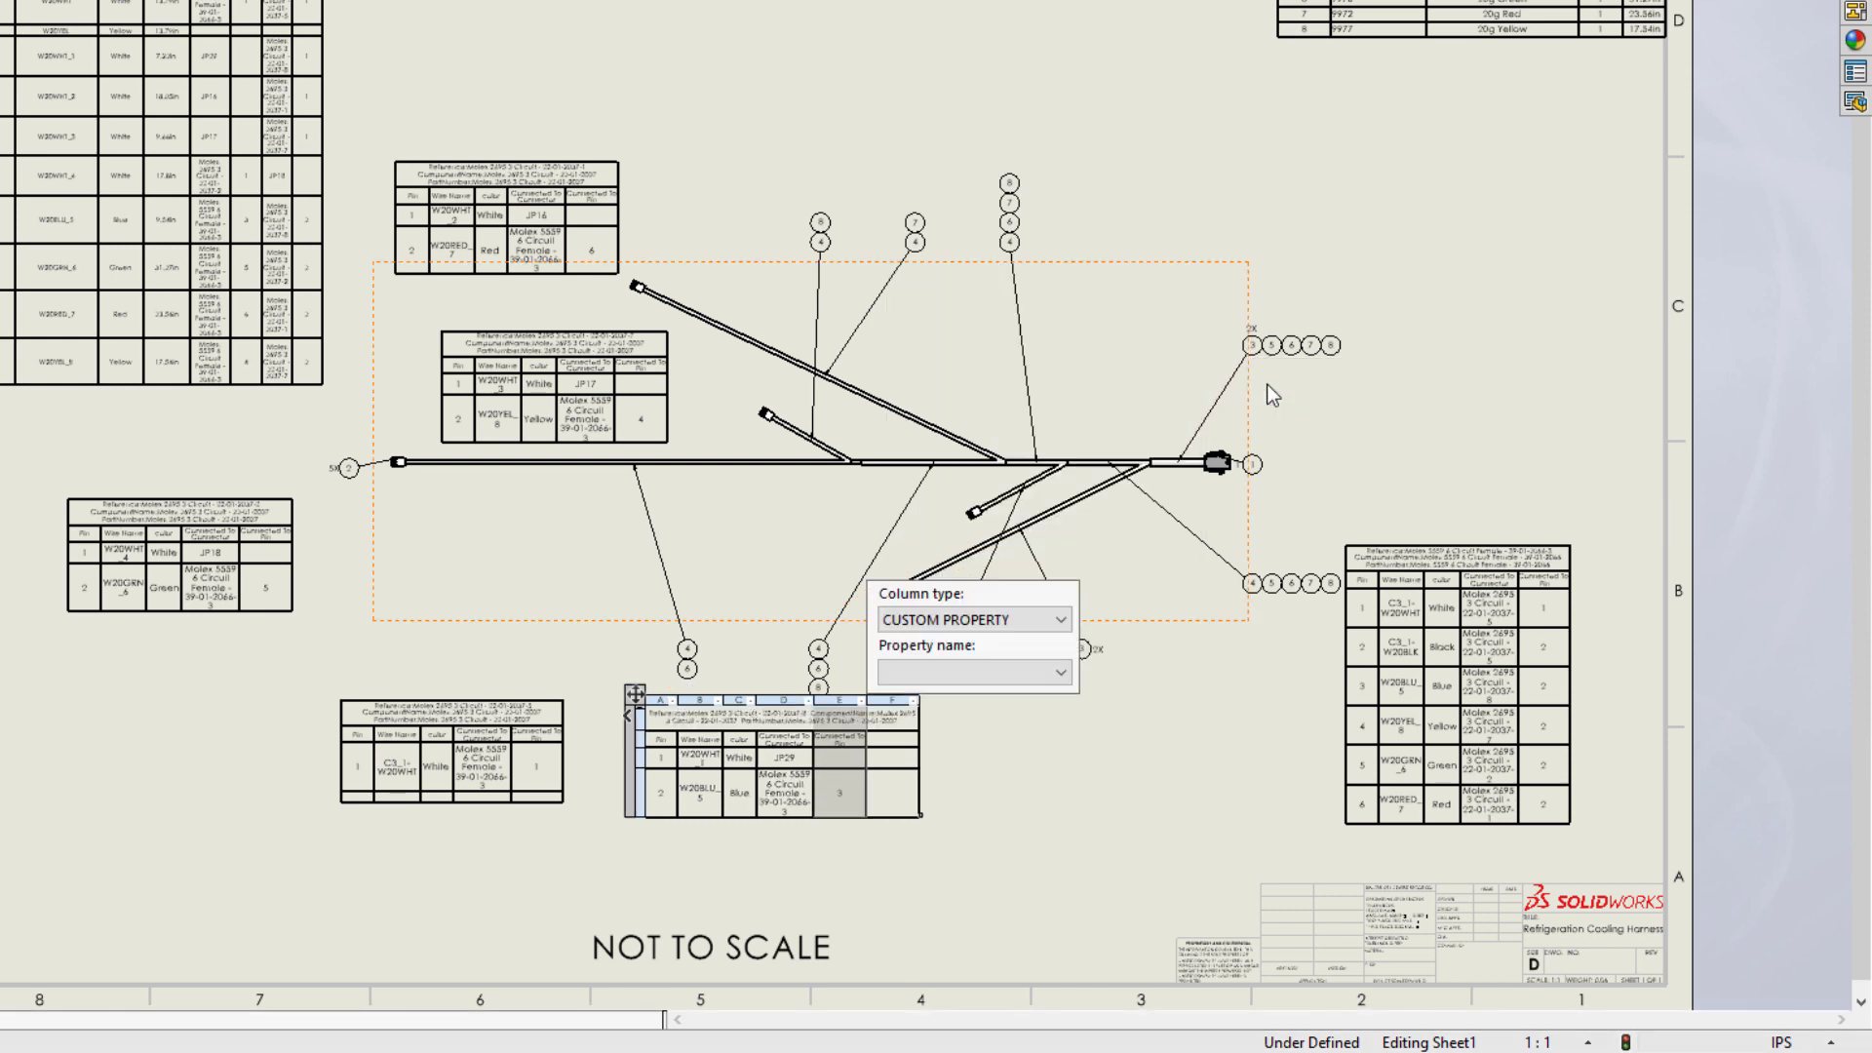
Step: Set the new column to ROUTE PROPERTY OD and update all tables
left_click(1010, 620)
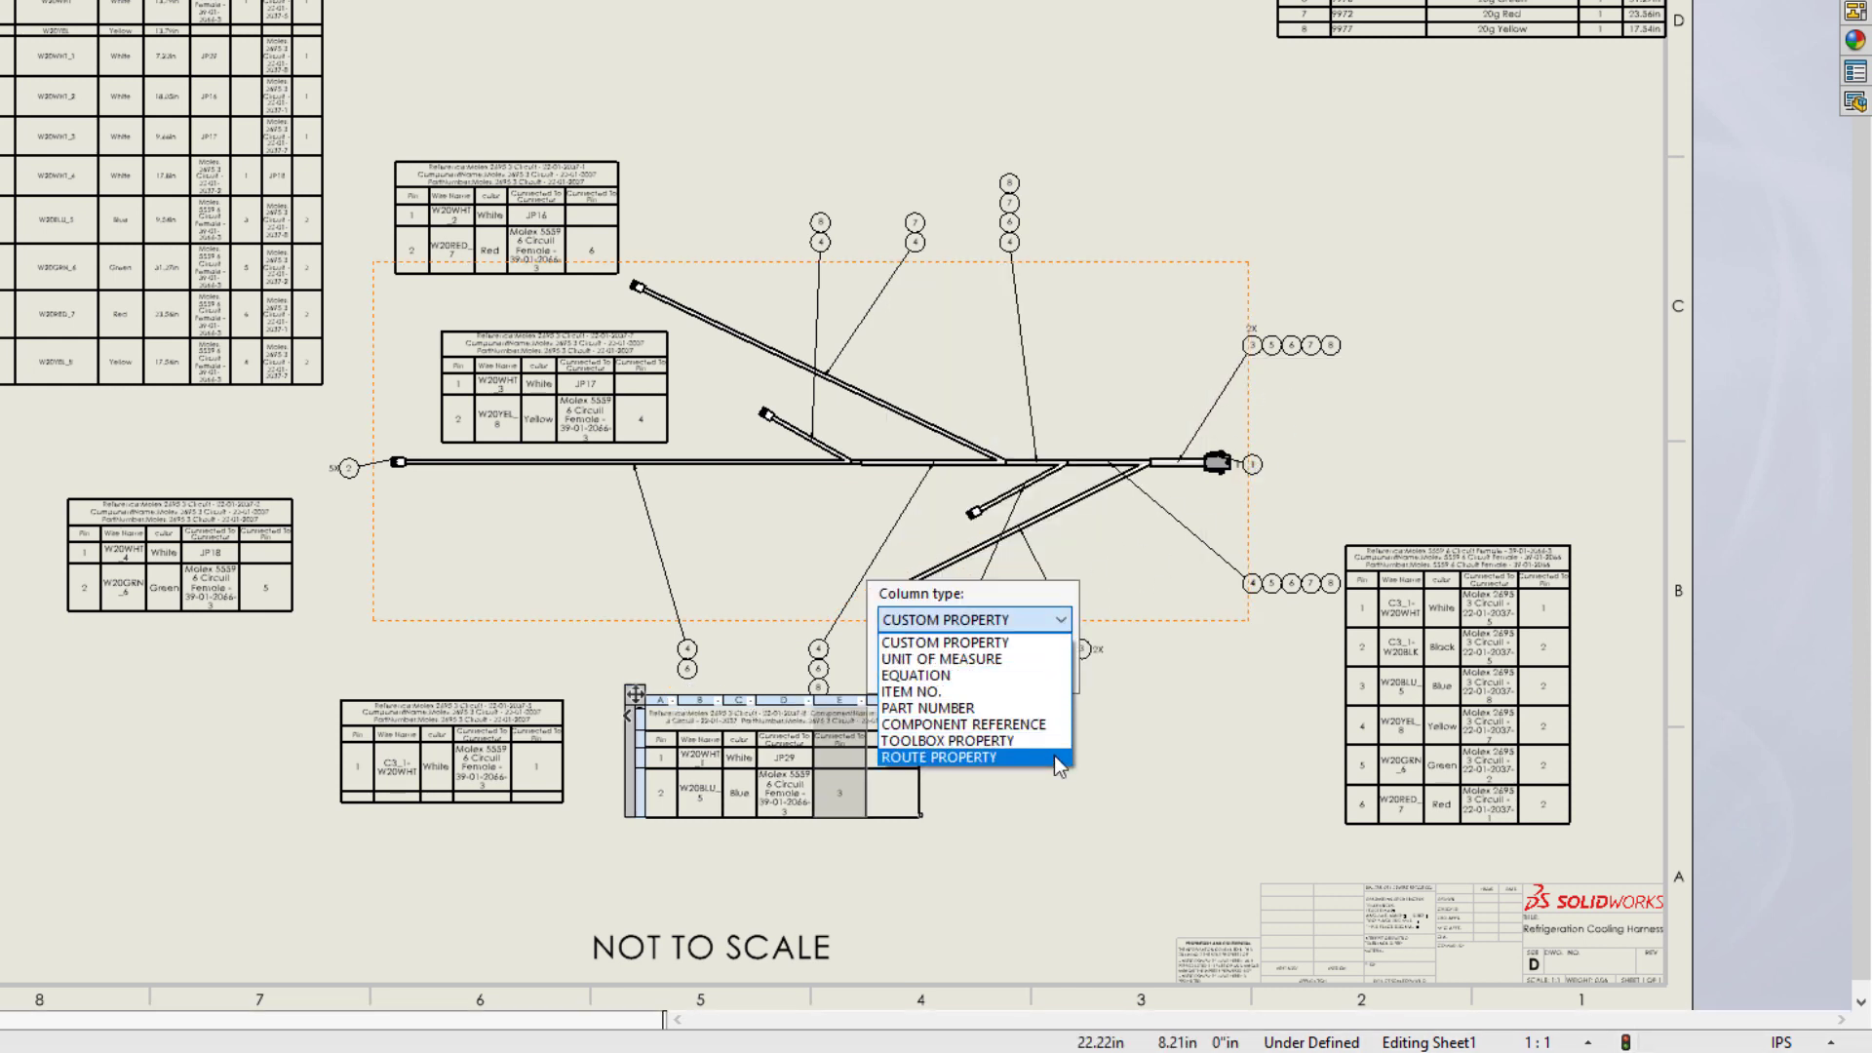
left_click(938, 759)
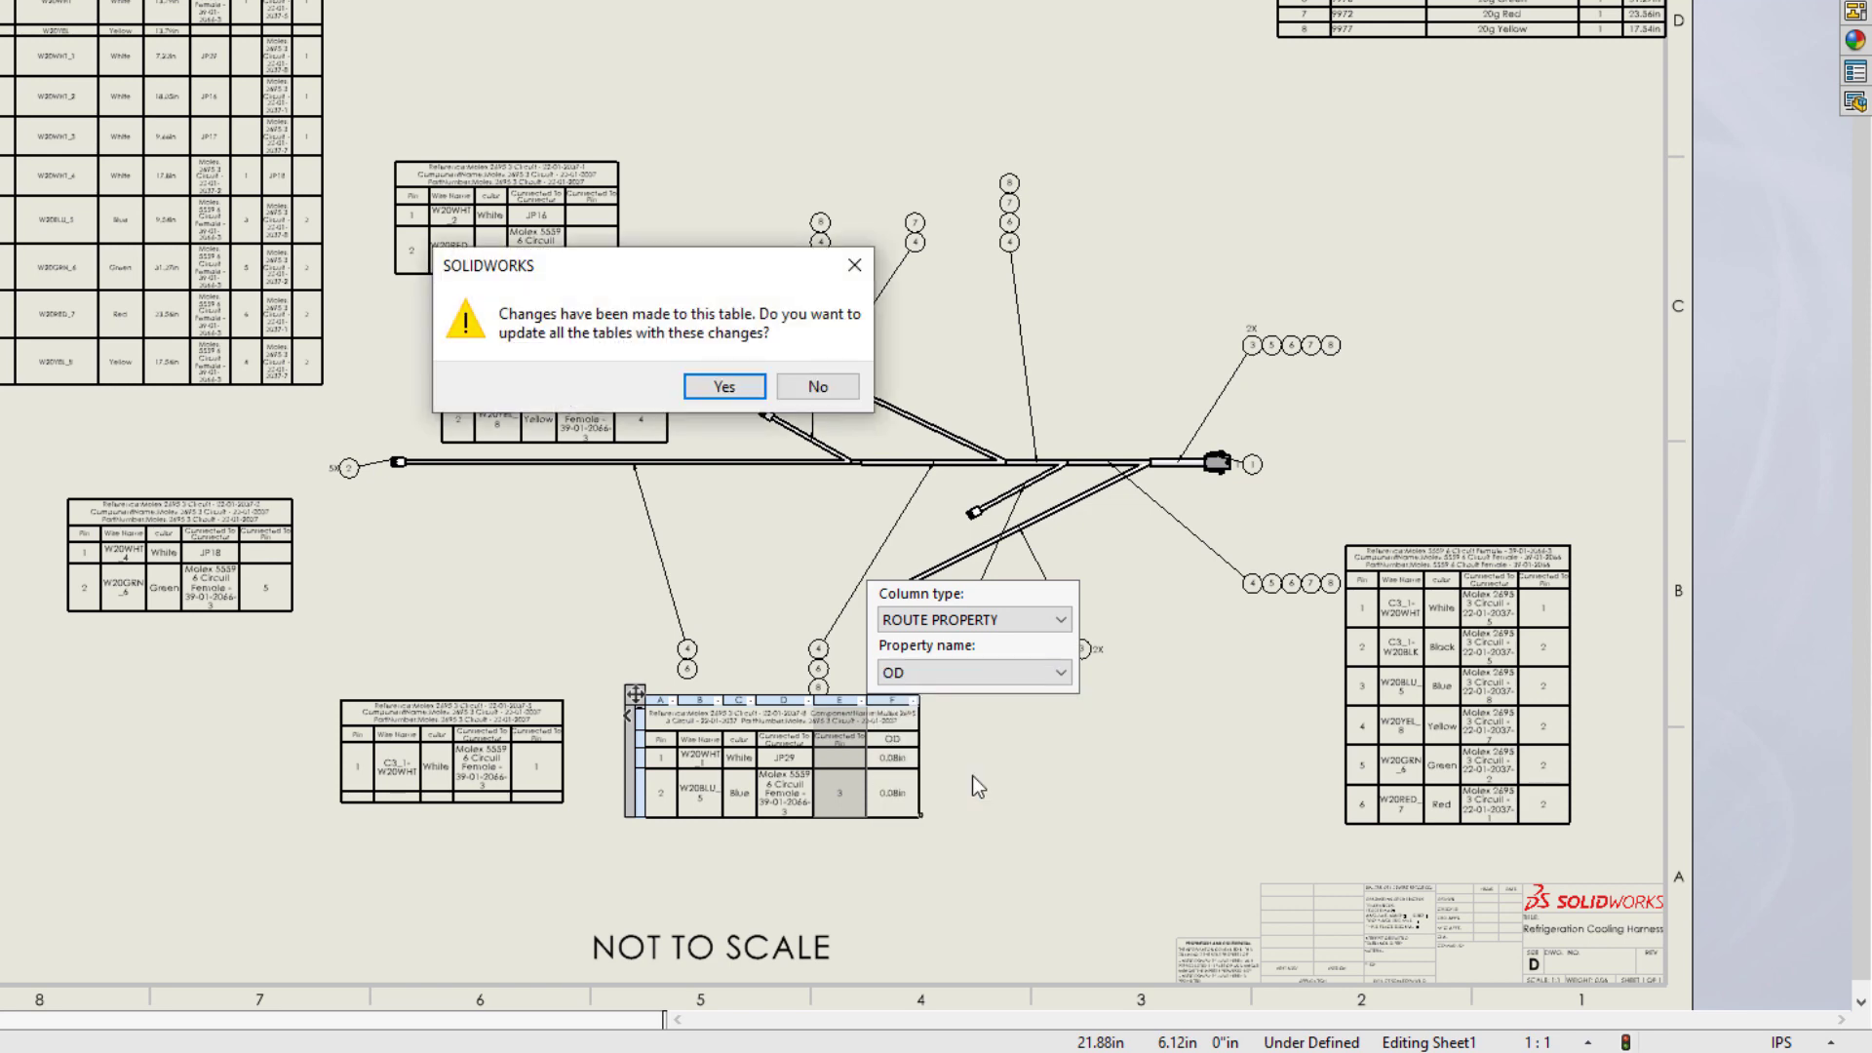
left_click(722, 386)
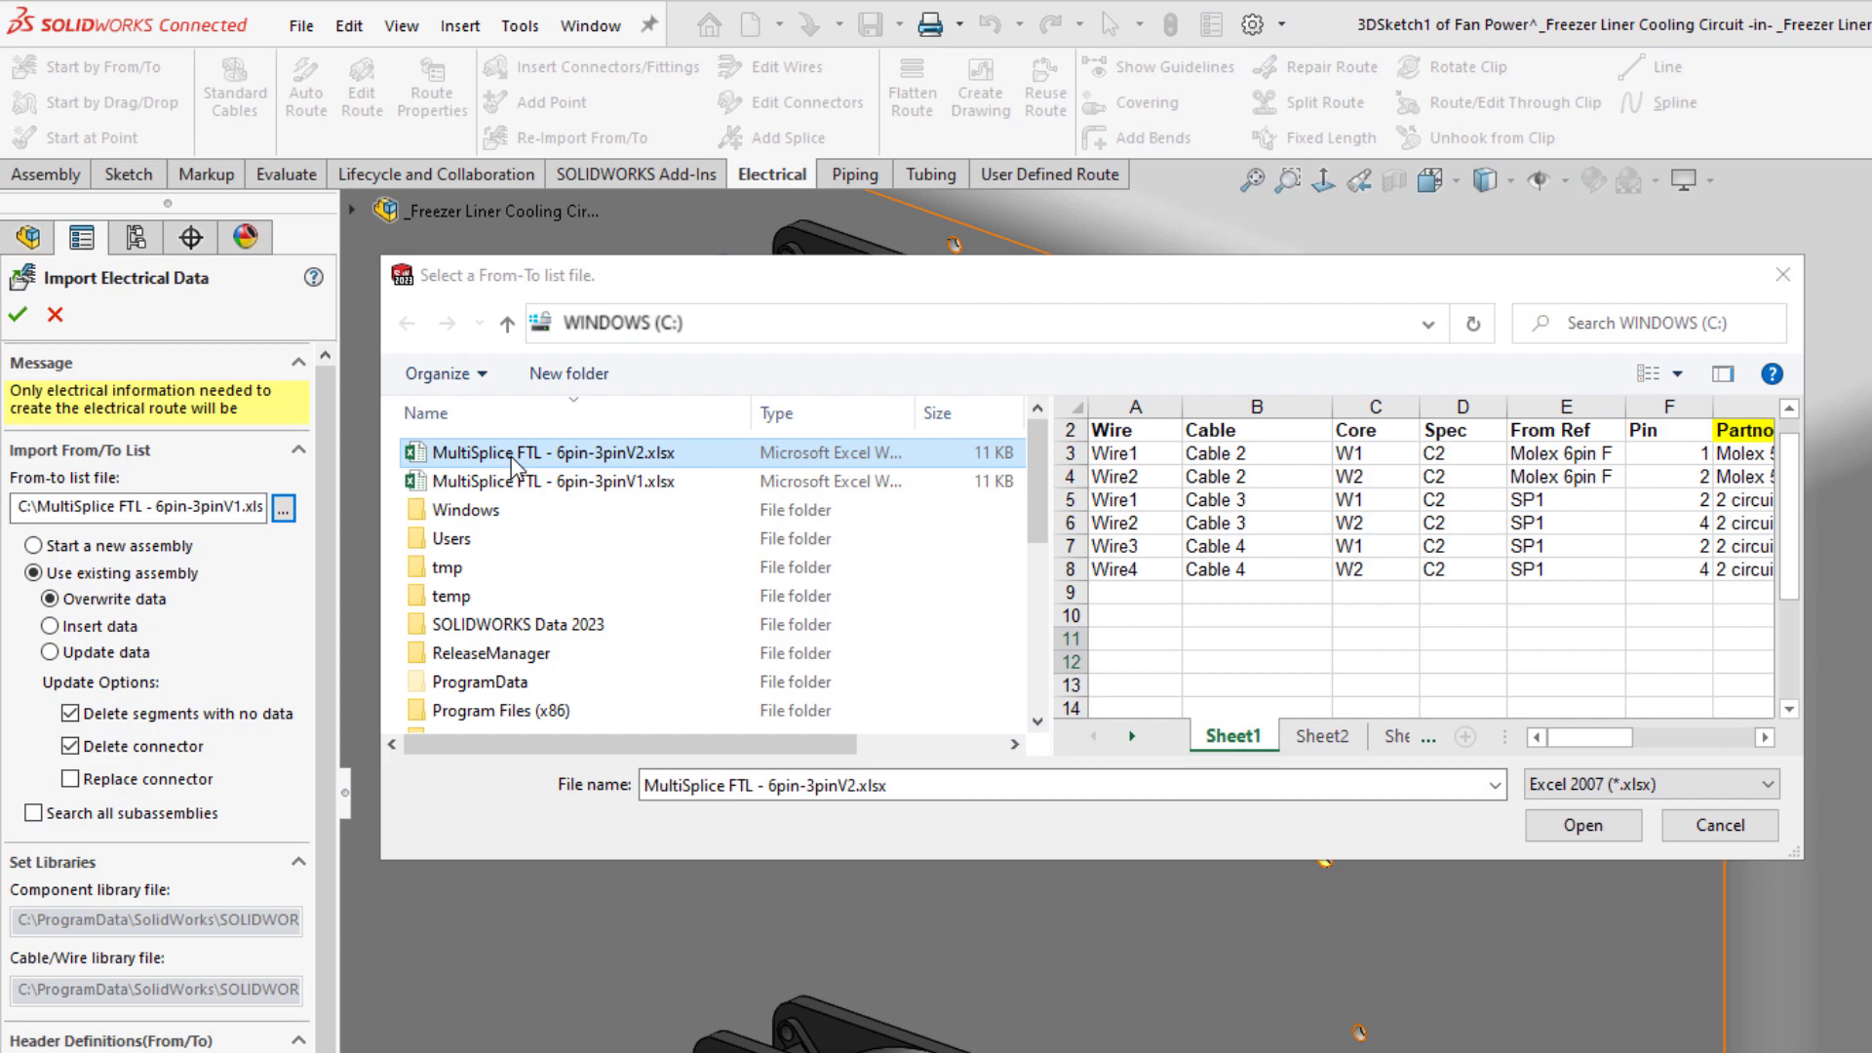
Step: Re-import 'MultiSplice FTL - 6pin-3pinV2.xlsx' and insert the missing components
left_click(1579, 824)
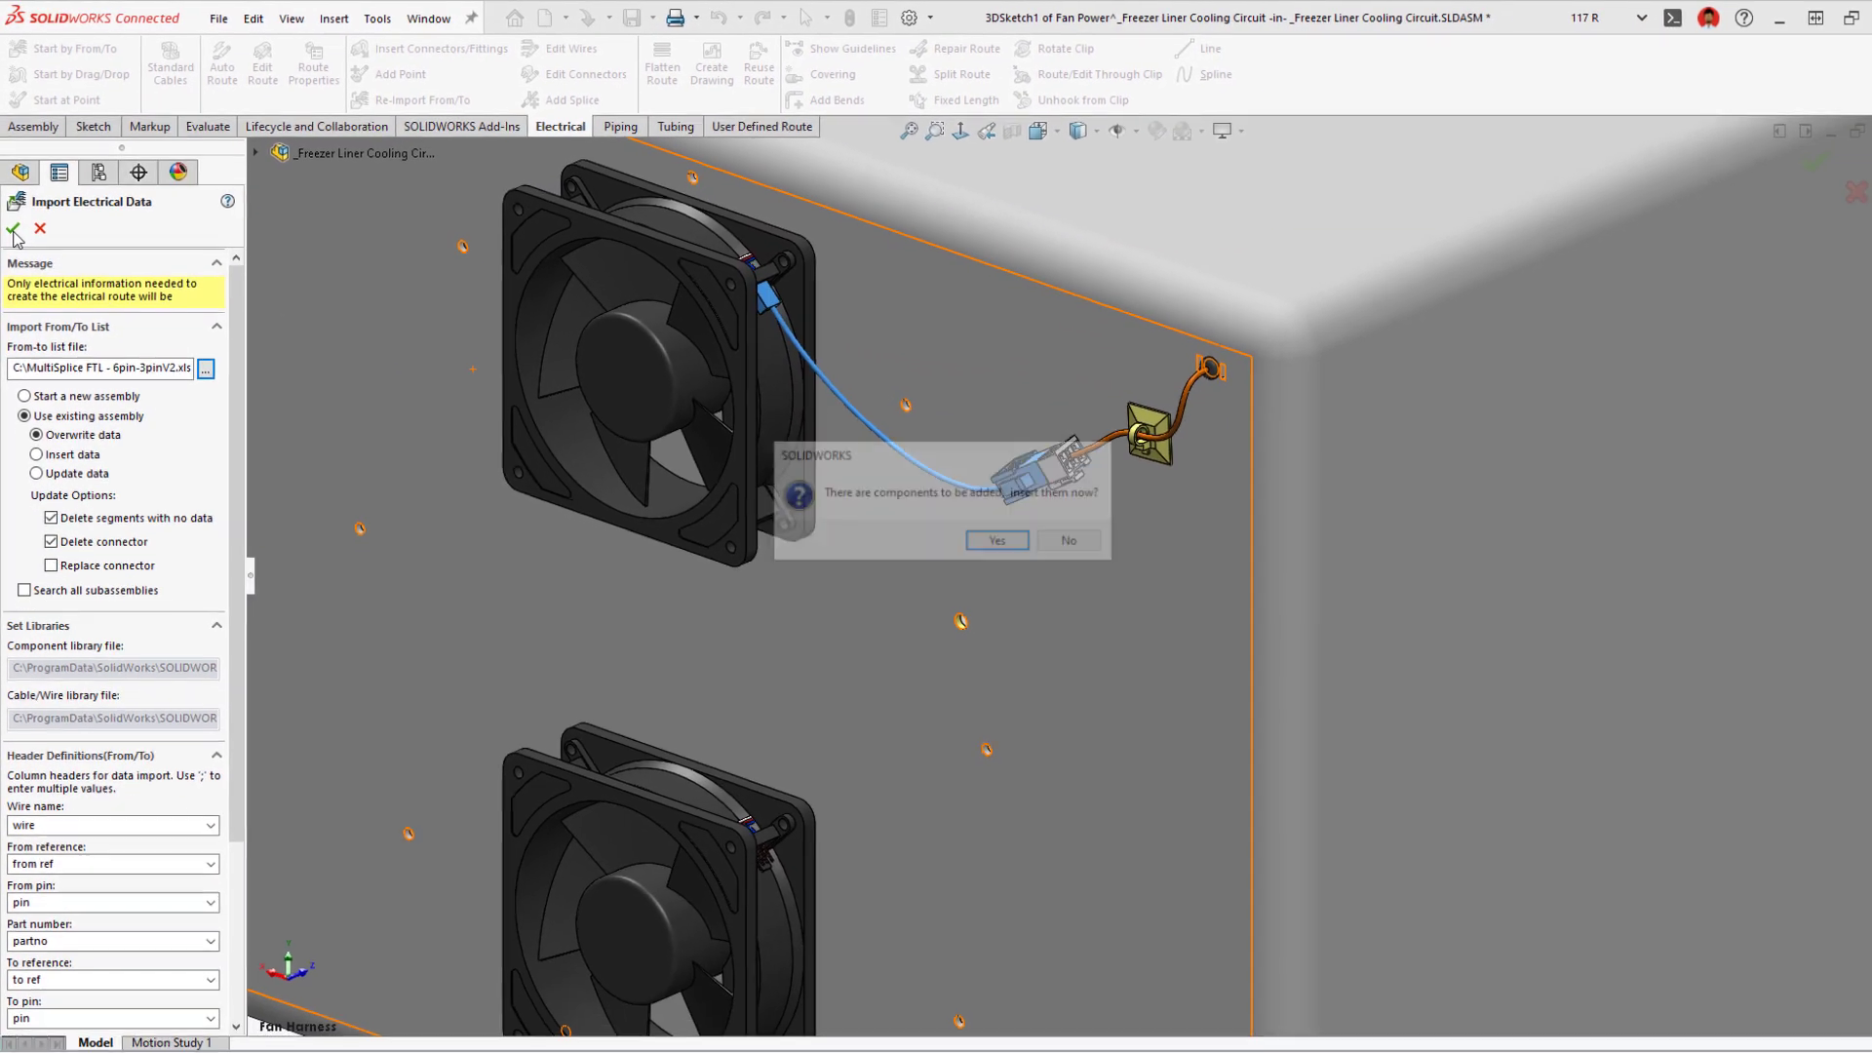
left_click(995, 539)
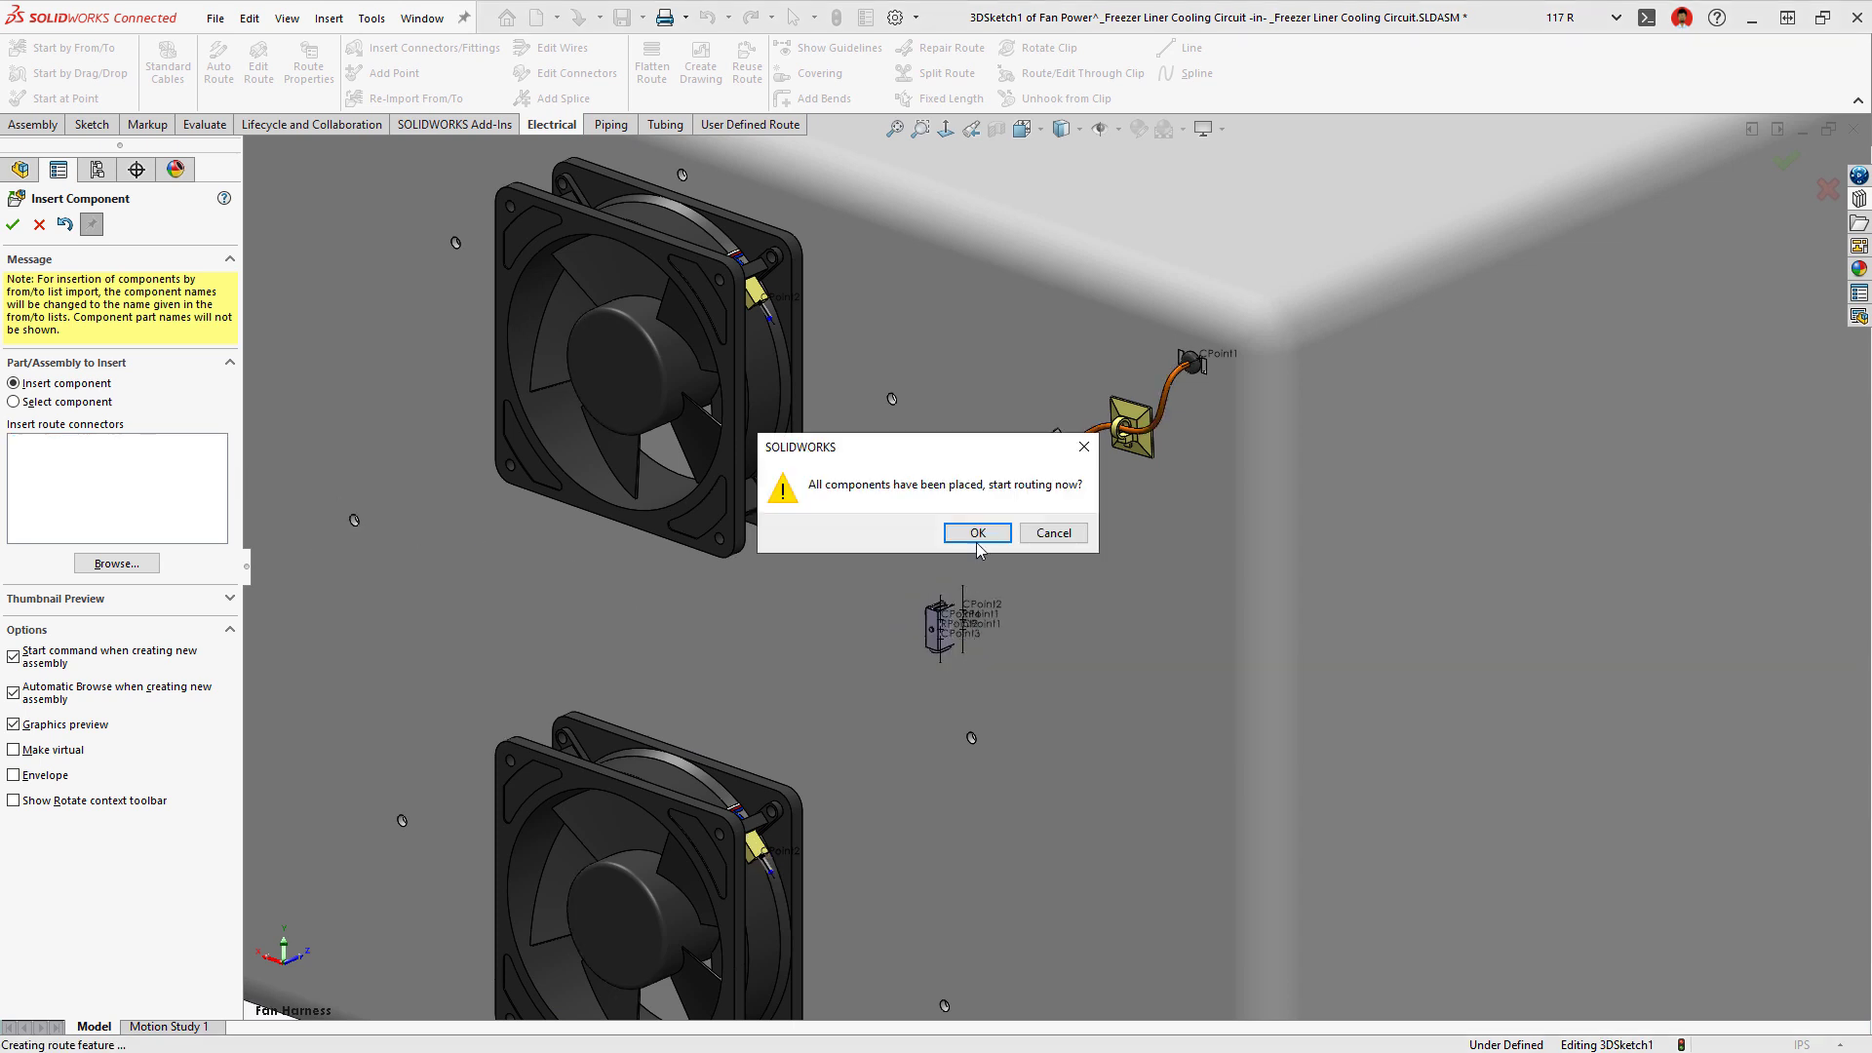
Step: Start routing the fan cable guideline, then batch save library parts to the Routing Library bookmark
left_click(974, 533)
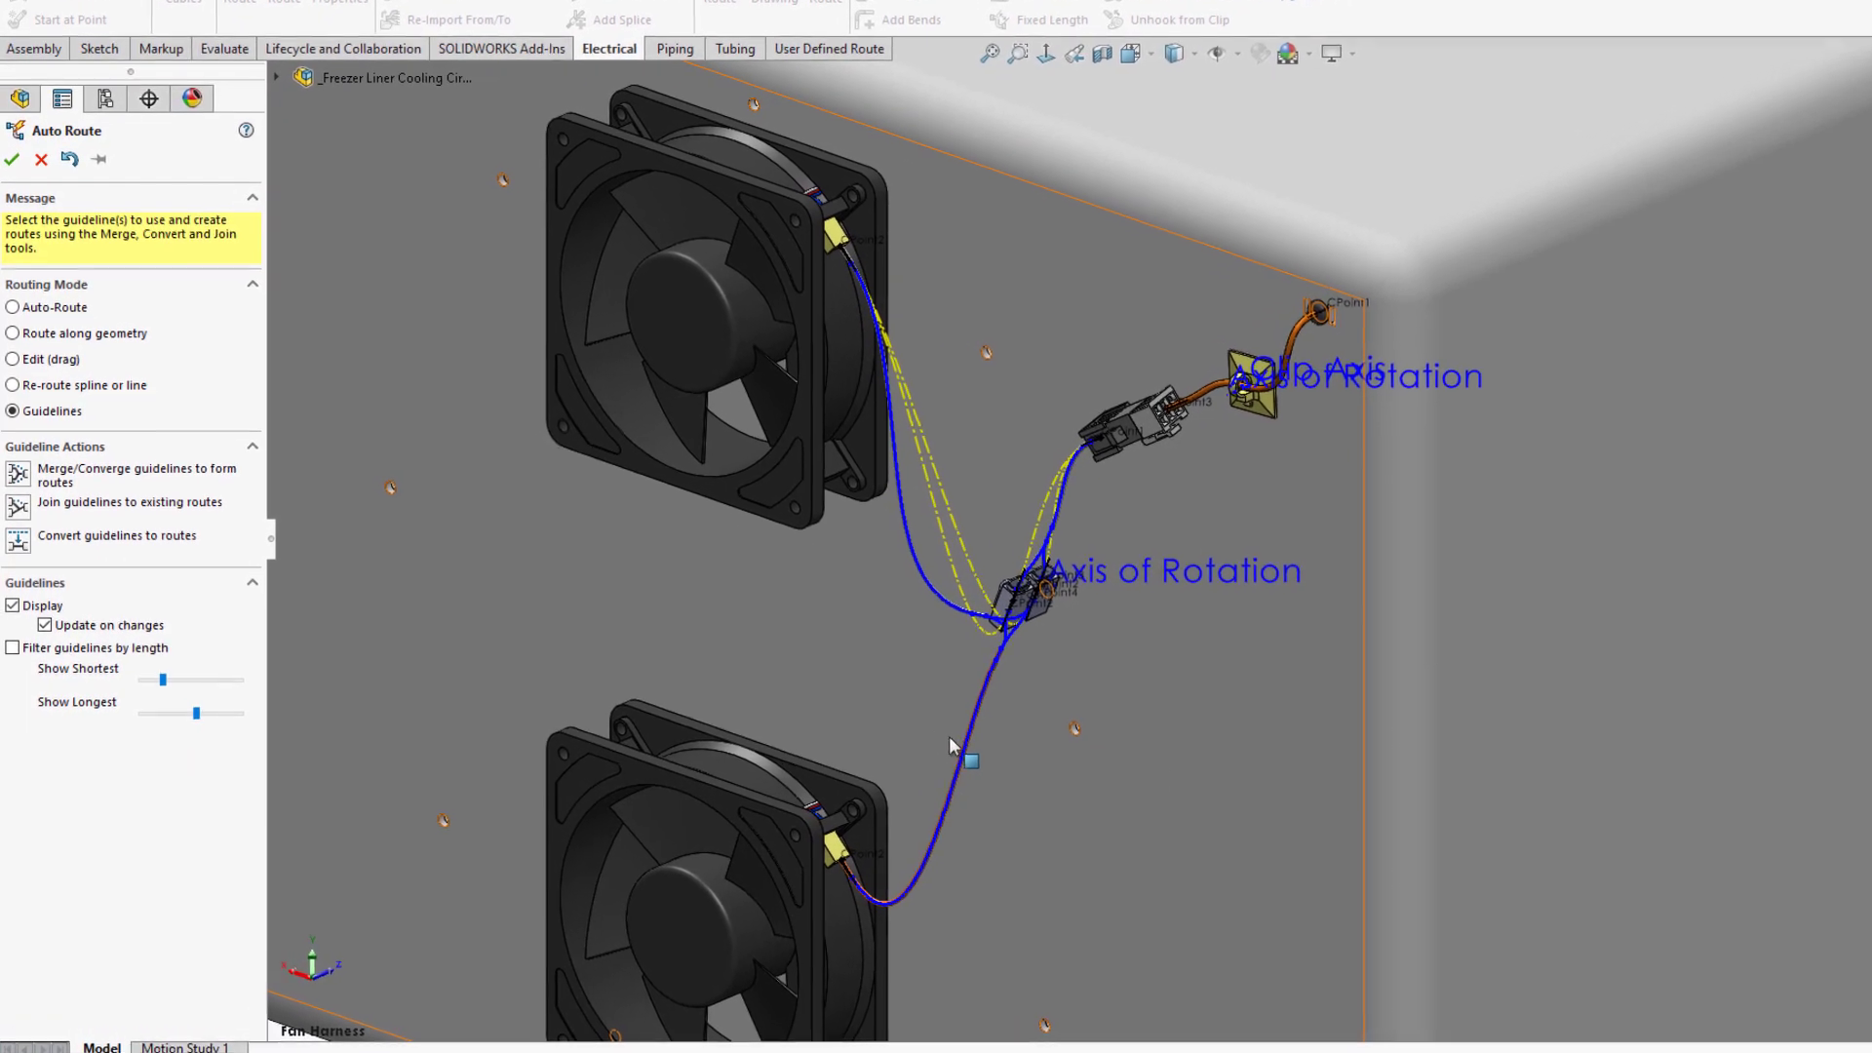
left_click(11, 159)
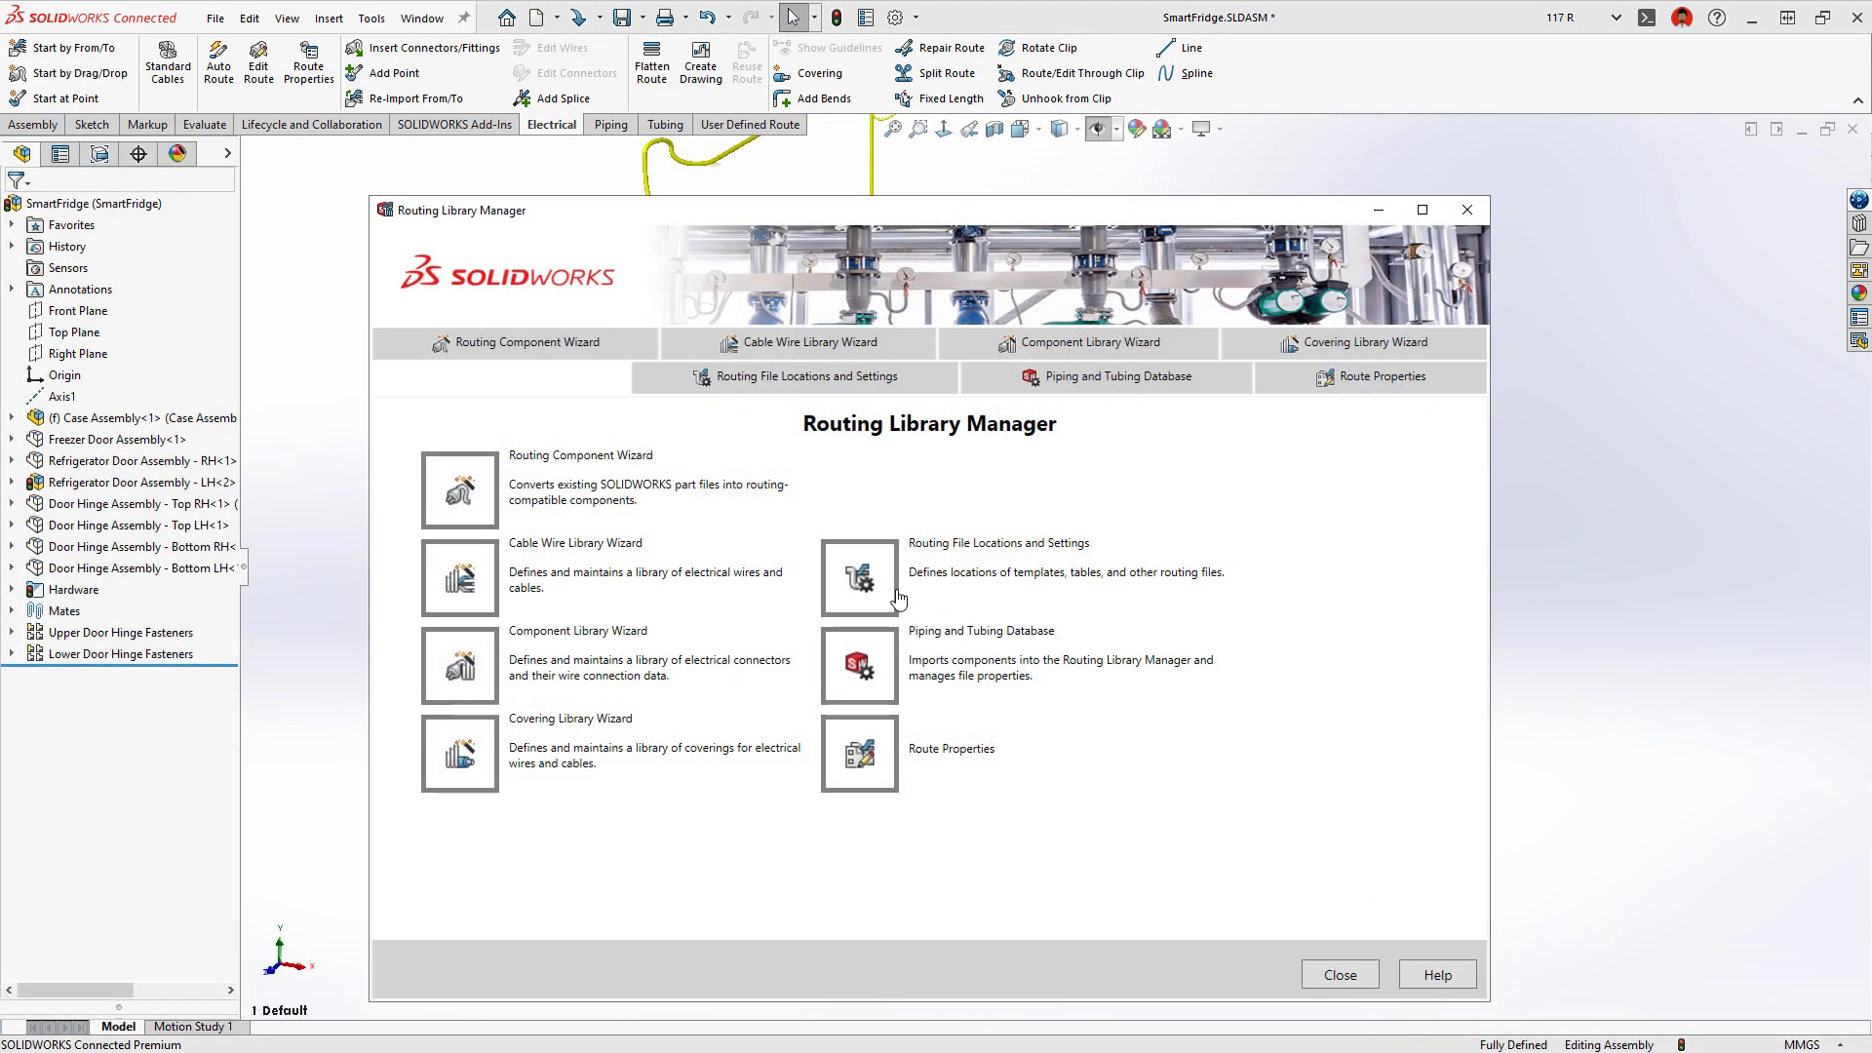
left_click(810, 378)
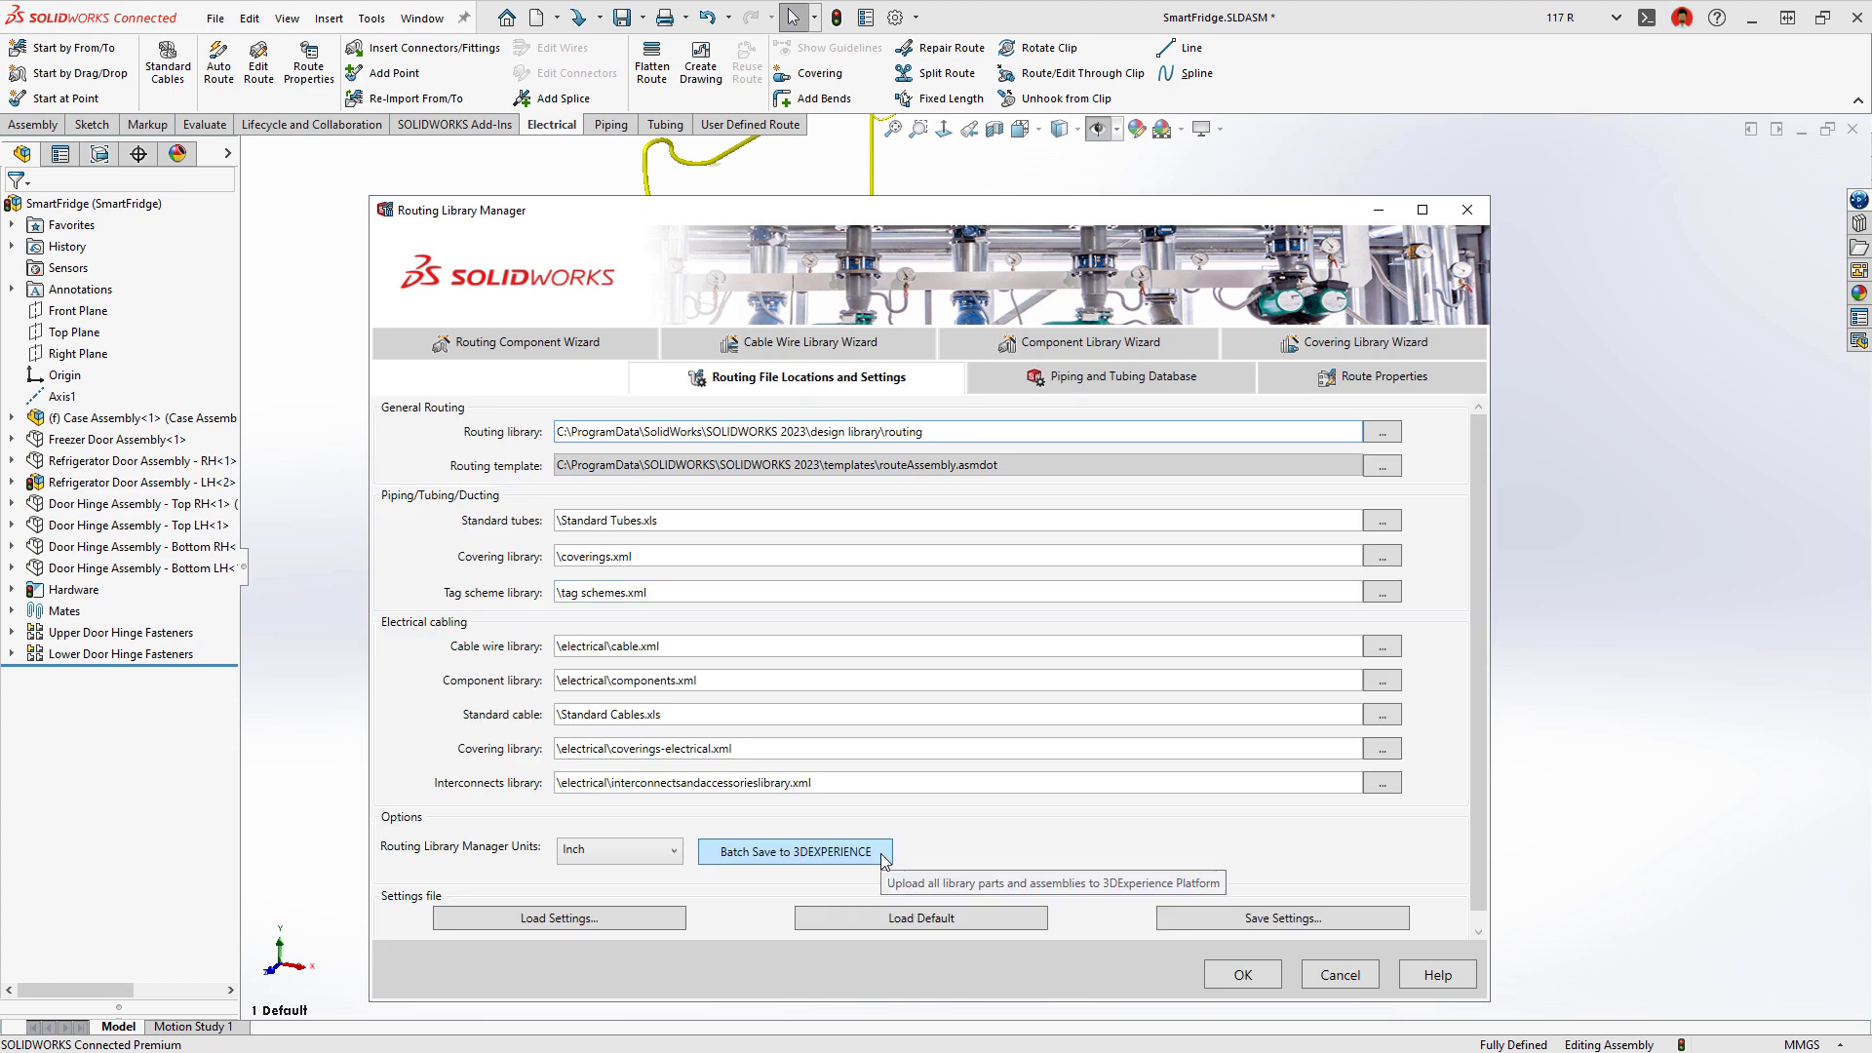
left_click(794, 851)
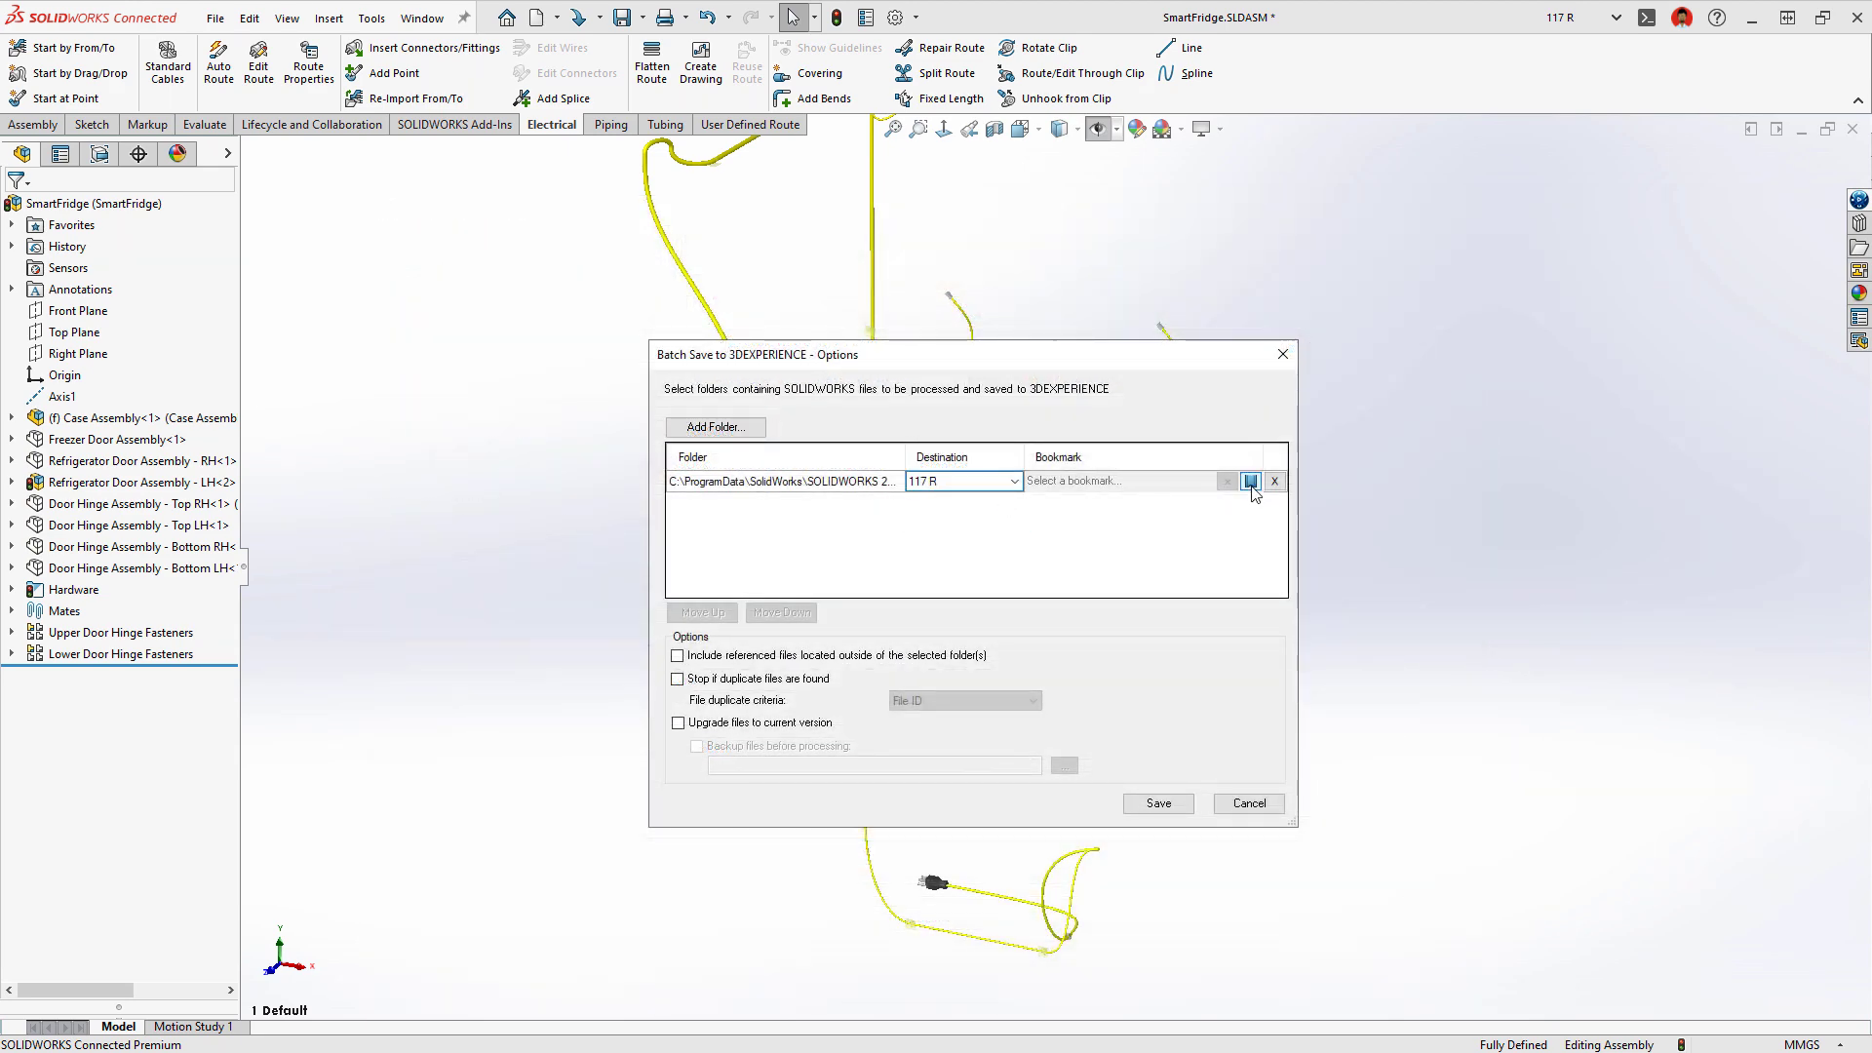
left_click(1250, 480)
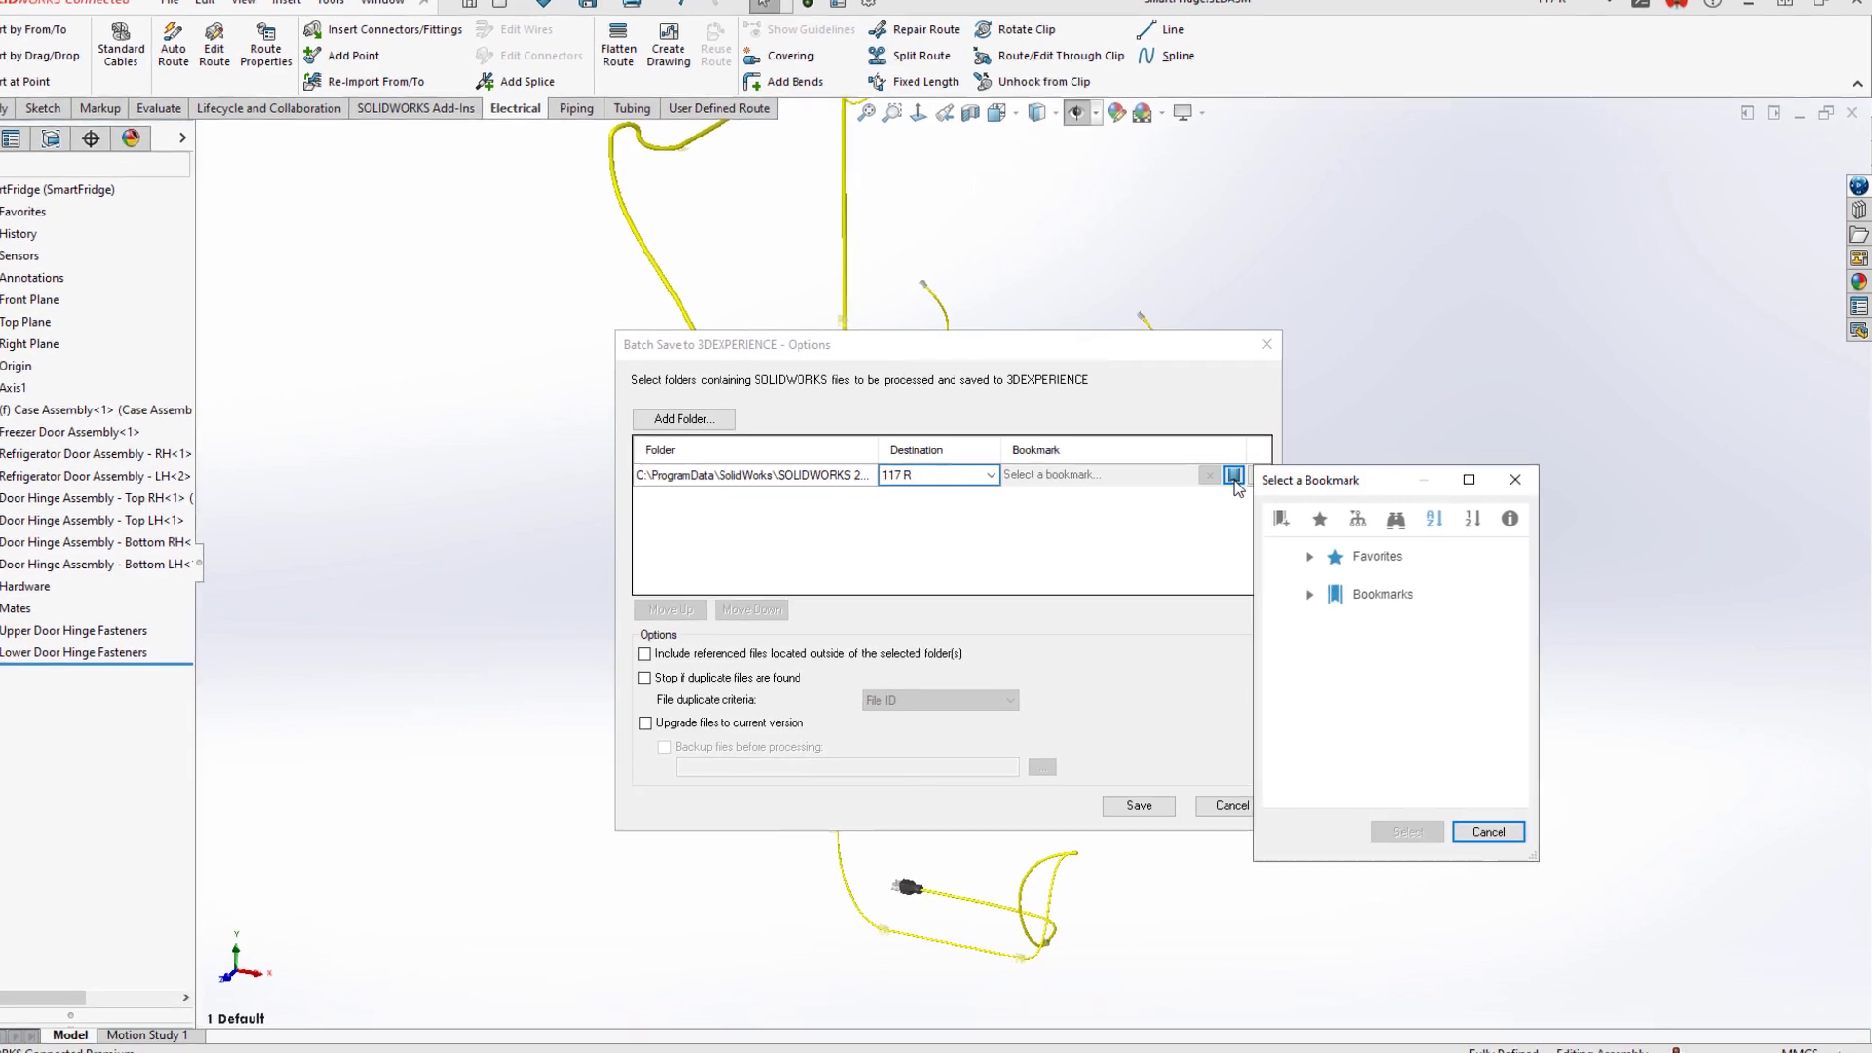
left_click(1309, 555)
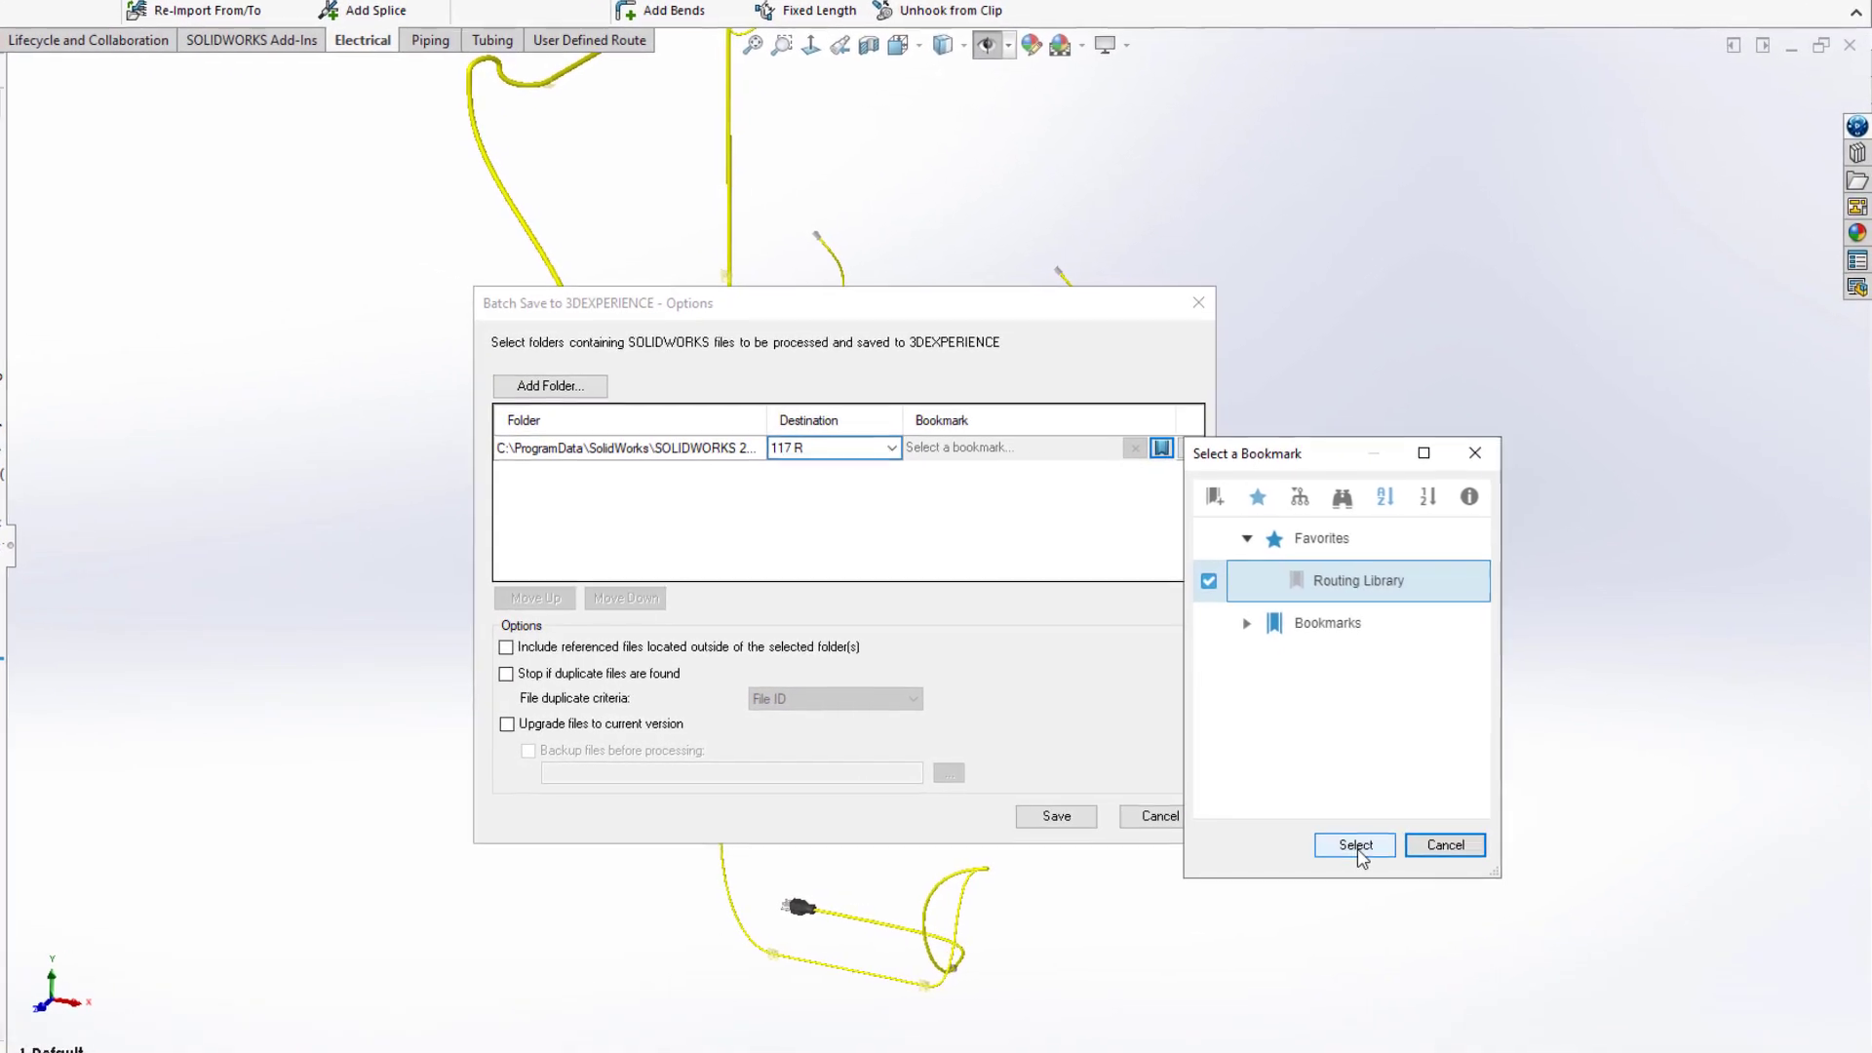
left_click(1352, 845)
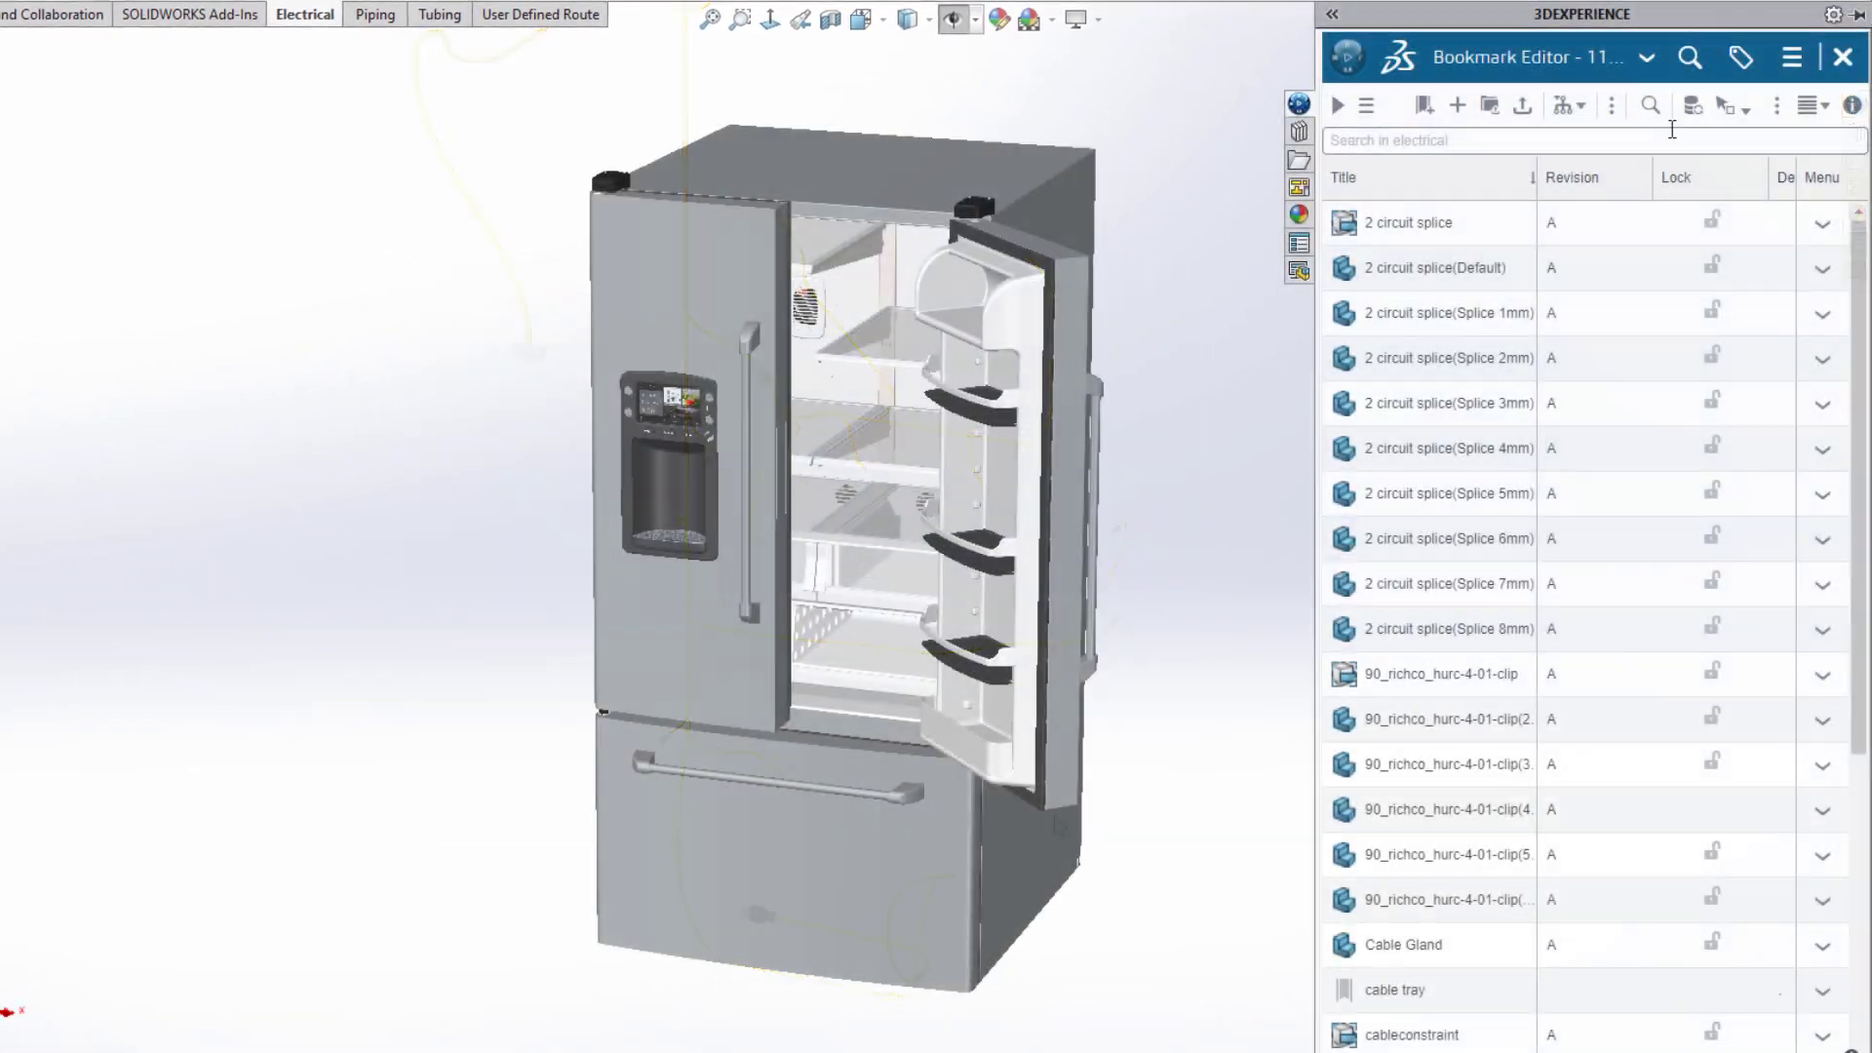